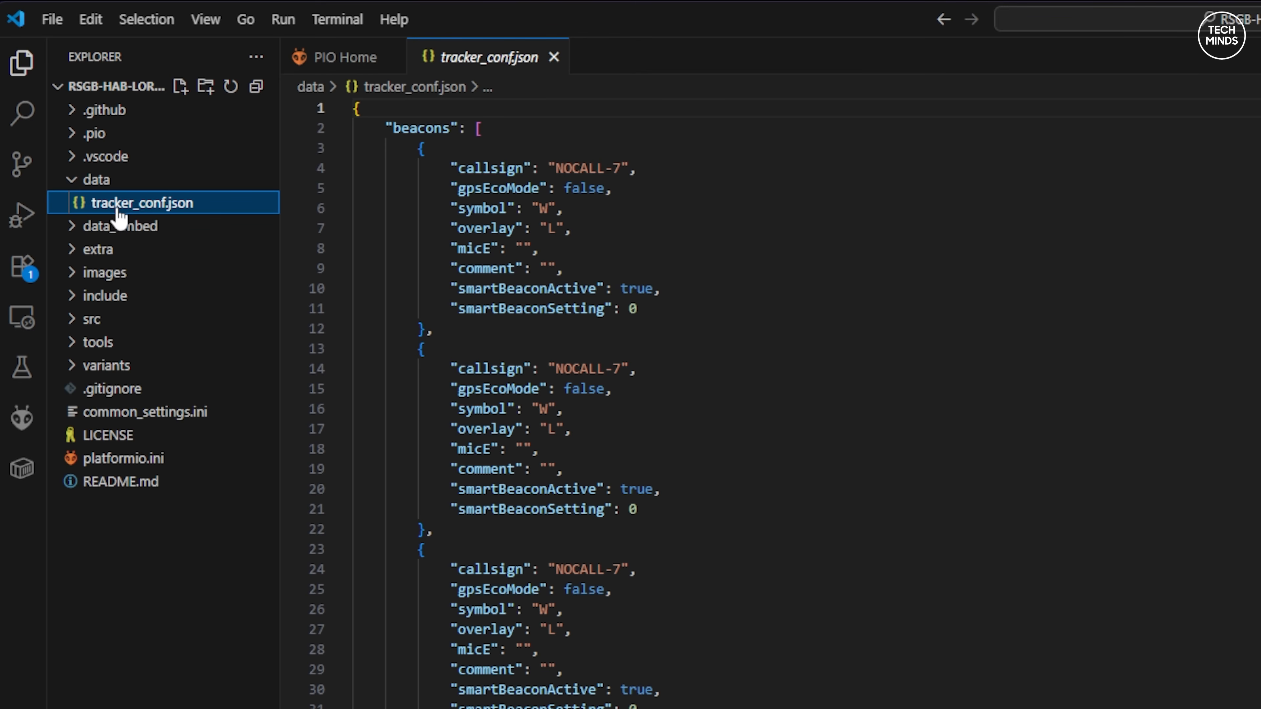
# - Show the PlatformIO Project Tasks environments list beside tracker_conf.json
pyautogui.click(22, 370)
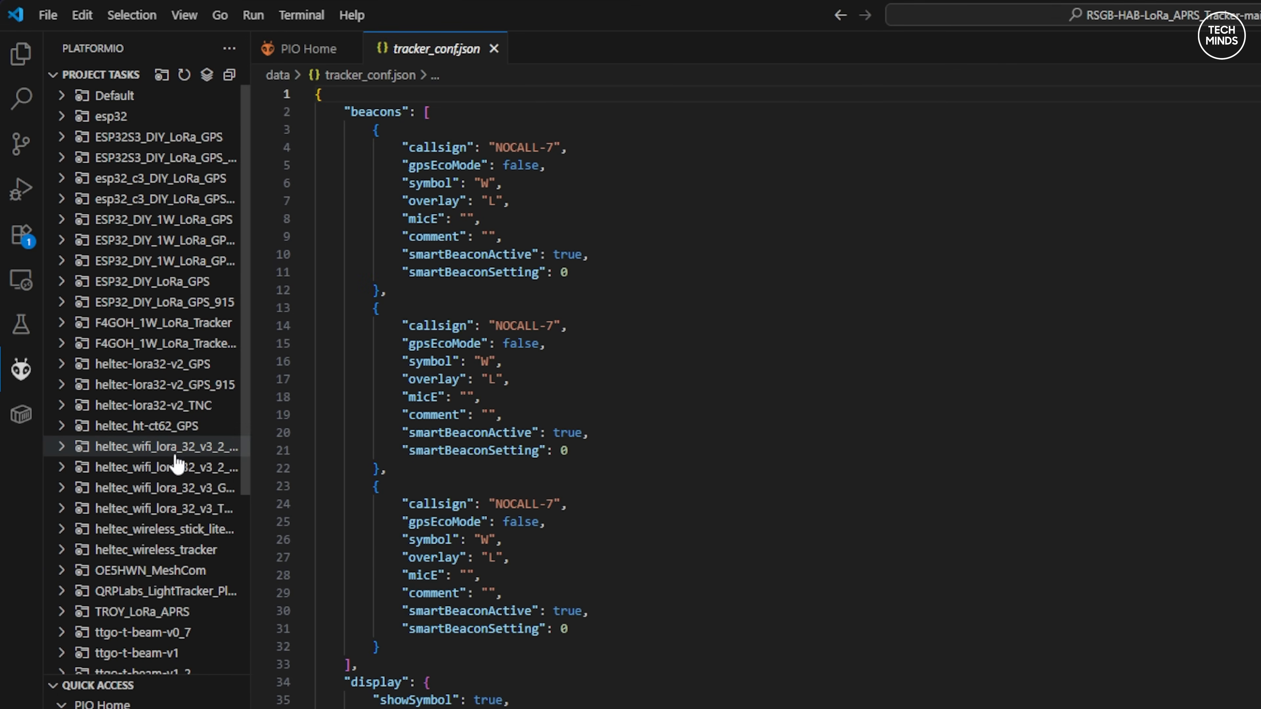
pyautogui.moveTo(234, 350)
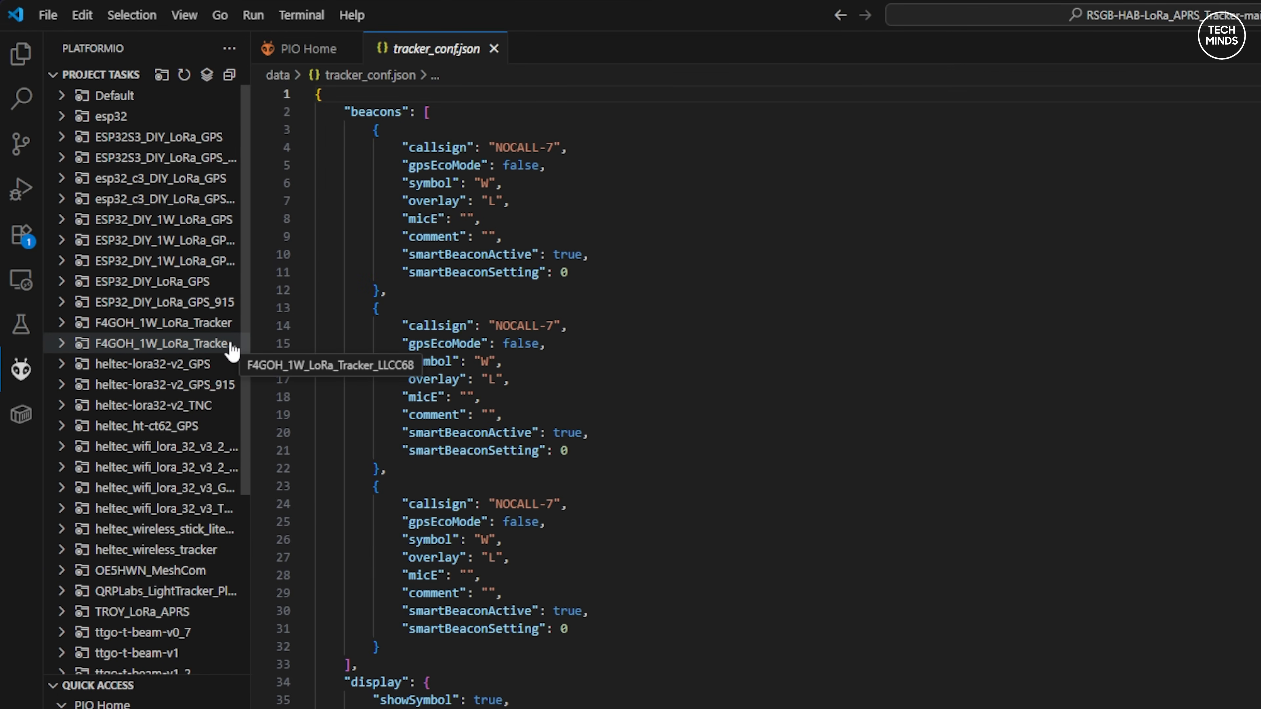
# - Run Upload Filesystem Image under heltec_wireless_tracker > Platform to flash tracker_conf.json
pyautogui.scroll(-3)
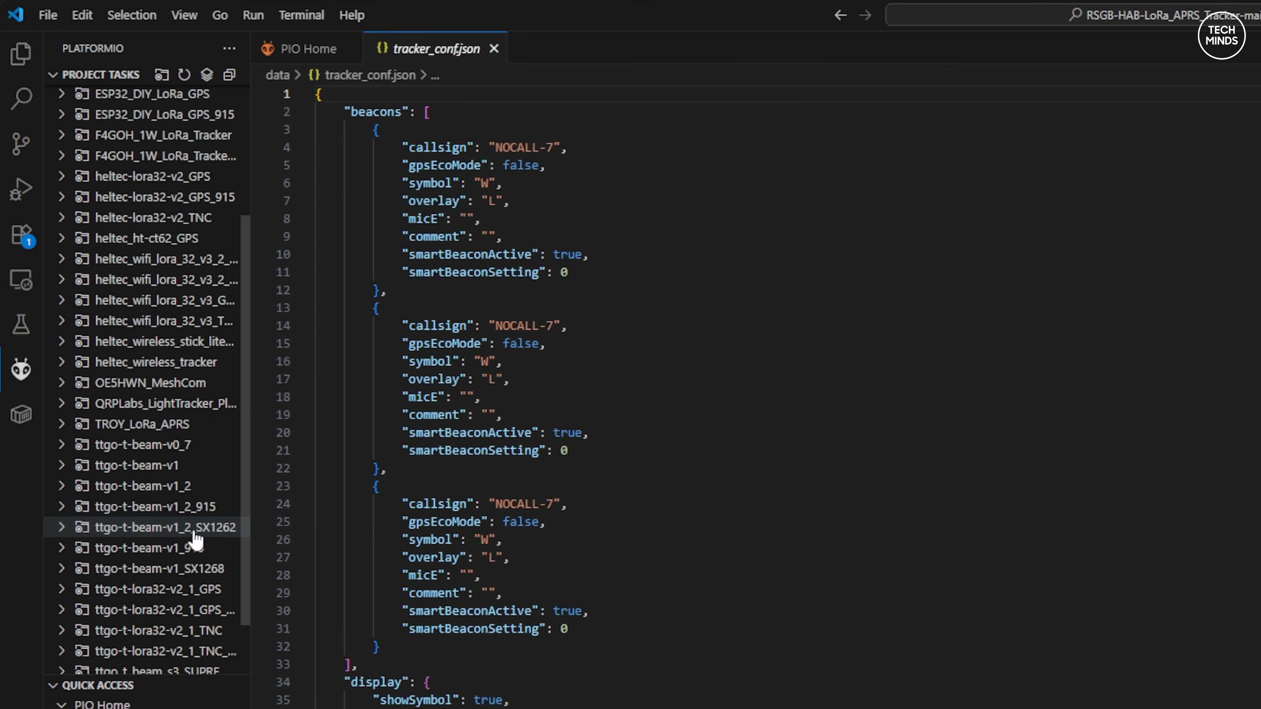
pyautogui.scroll(-3)
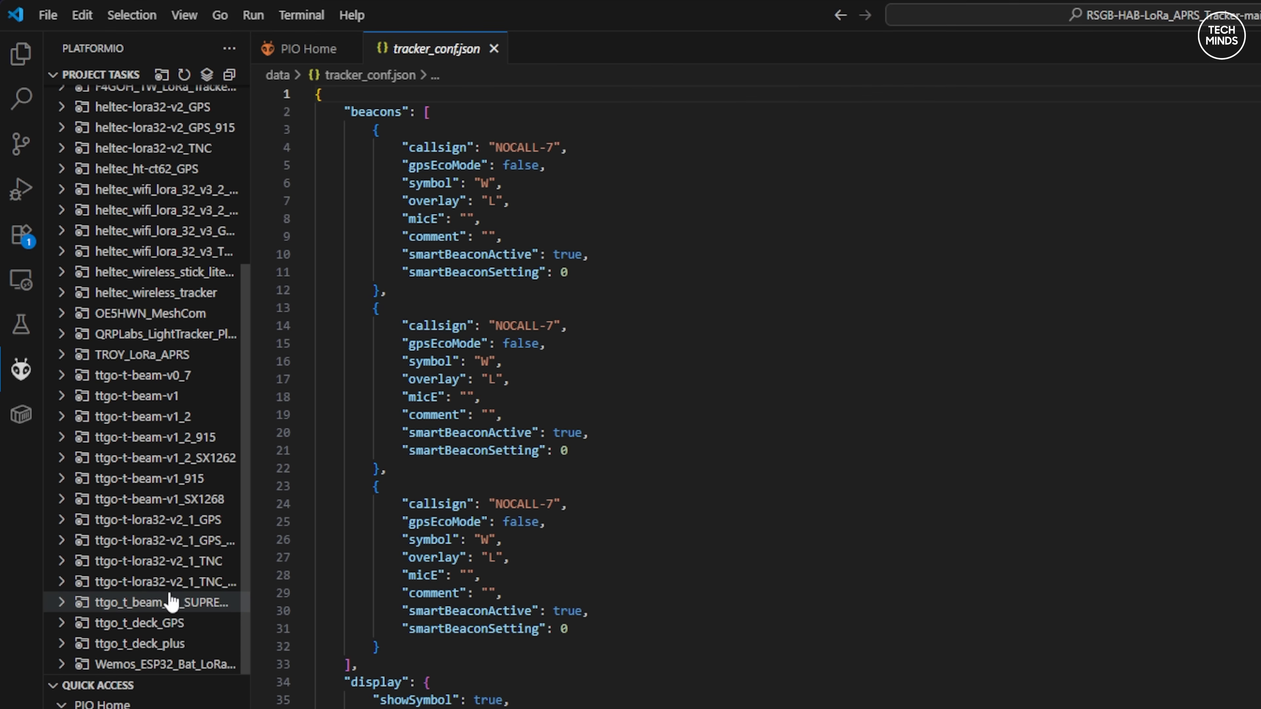
pyautogui.scroll(3)
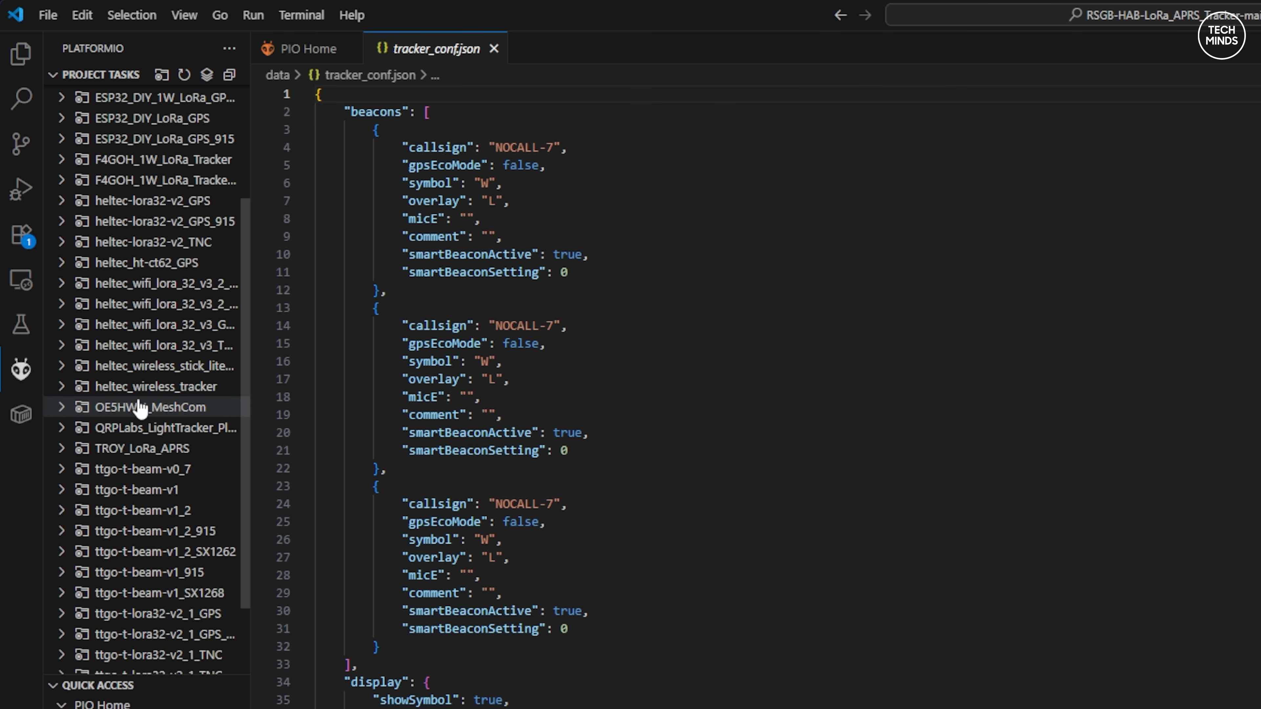
pyautogui.scroll(3)
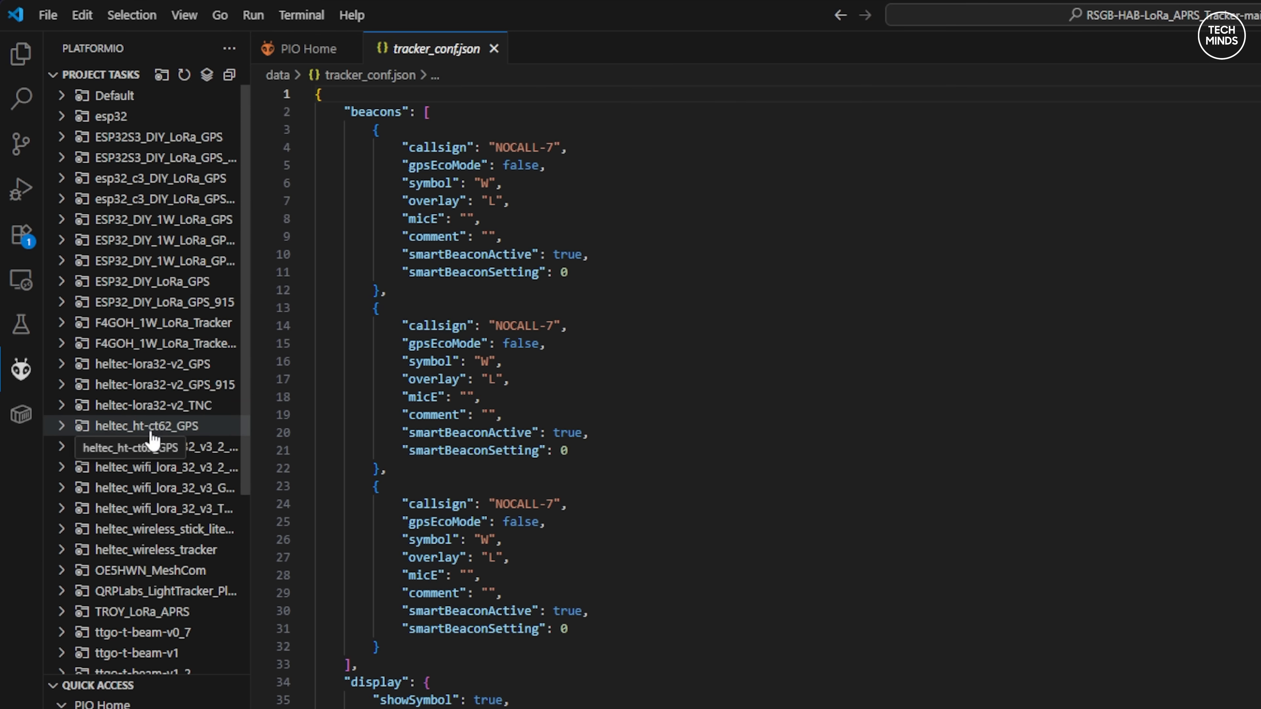
pyautogui.scroll(-3)
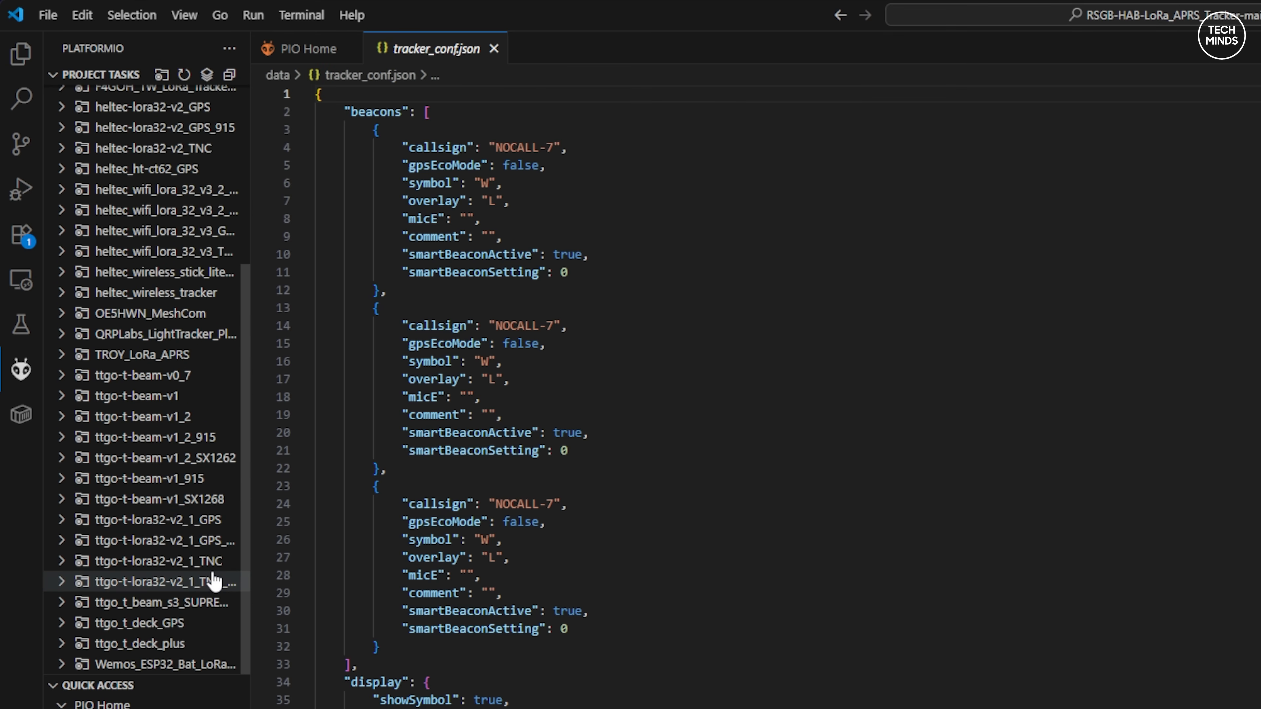
pyautogui.scroll(3)
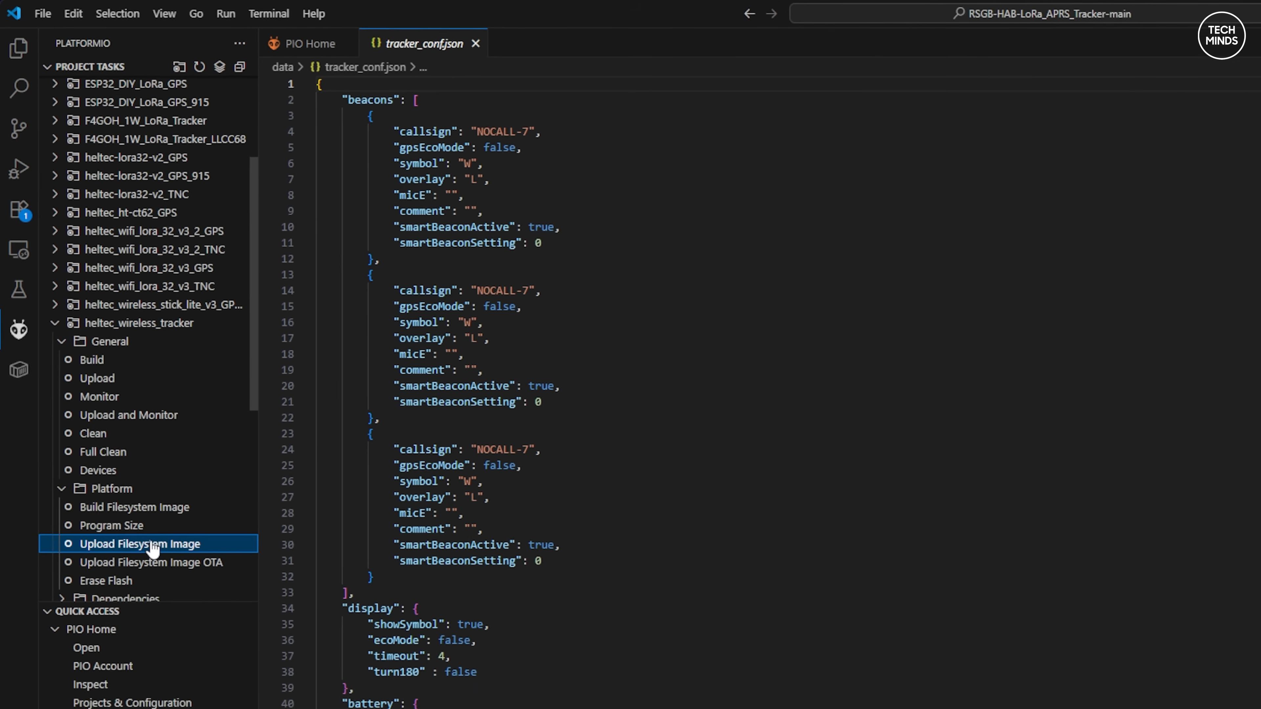
pyautogui.click(139, 544)
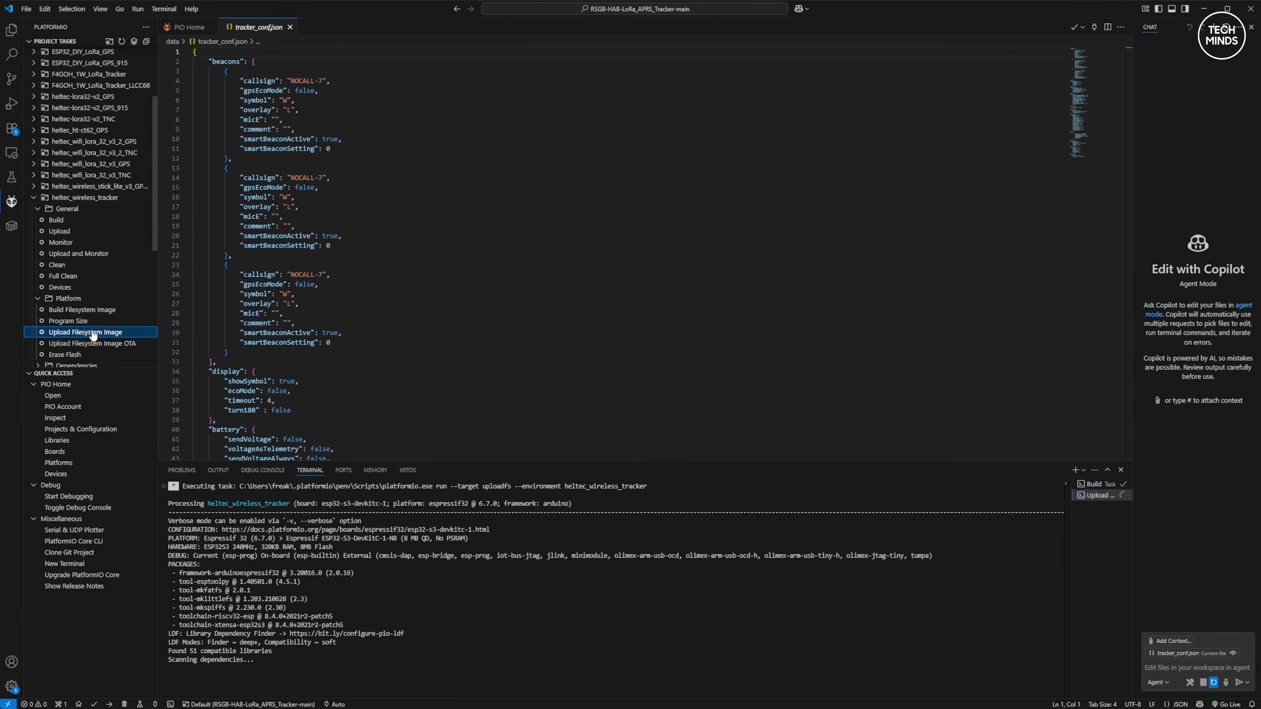